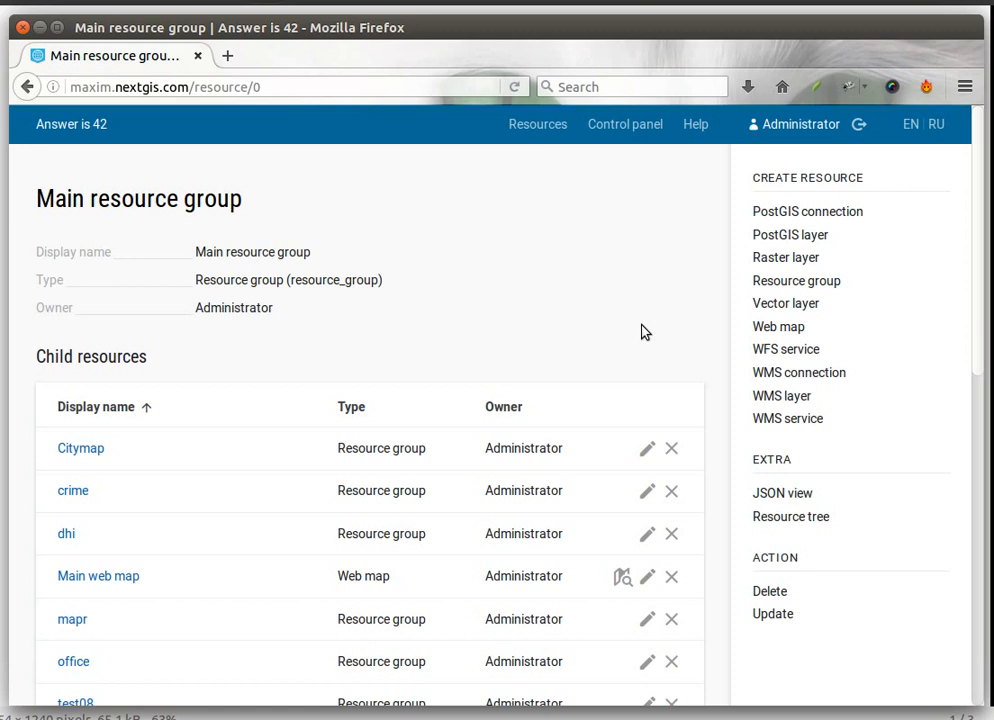
mouse_move(227, 55)
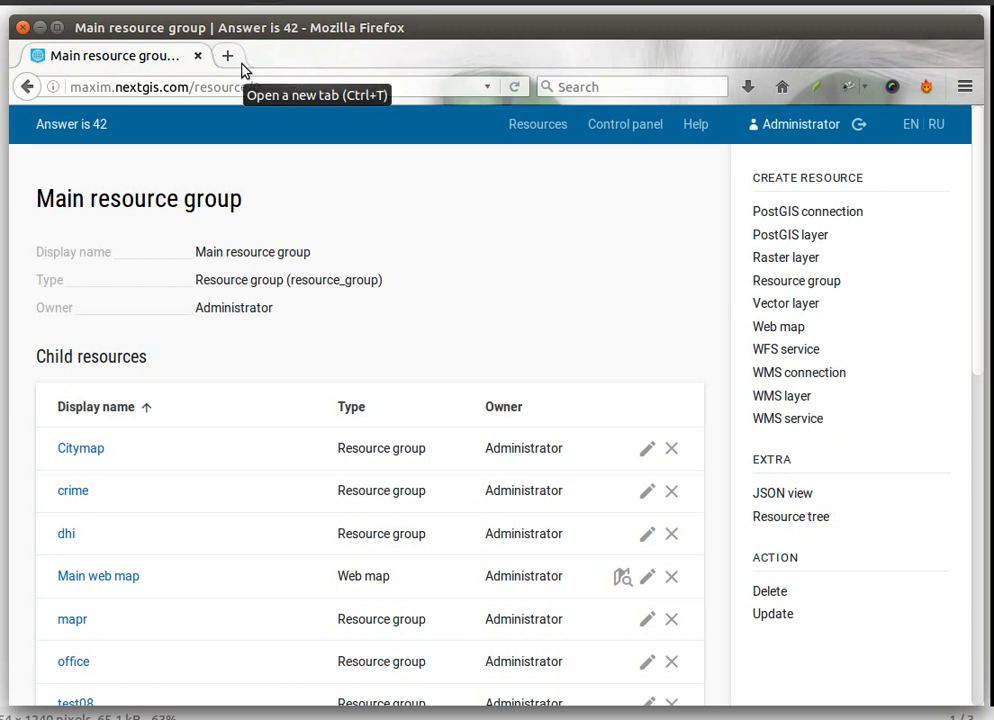
Sign in to my.nextgis.com via a social network account and view the Web GIS Settings with the Premium plan.
left_click(227, 55)
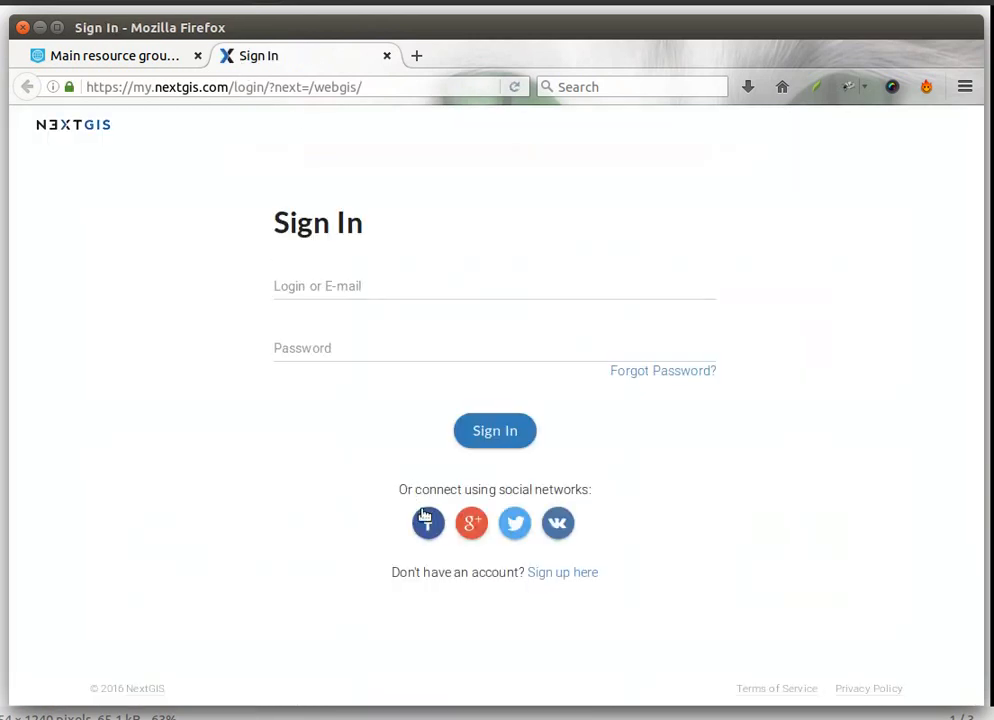
left_click(428, 523)
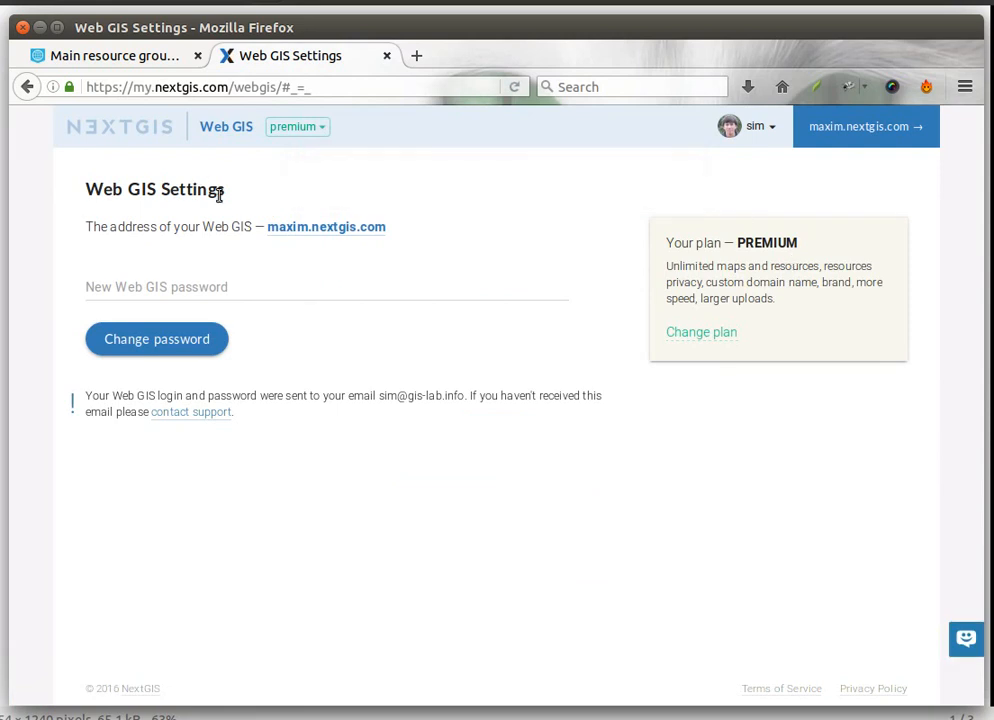
double_click(767, 242)
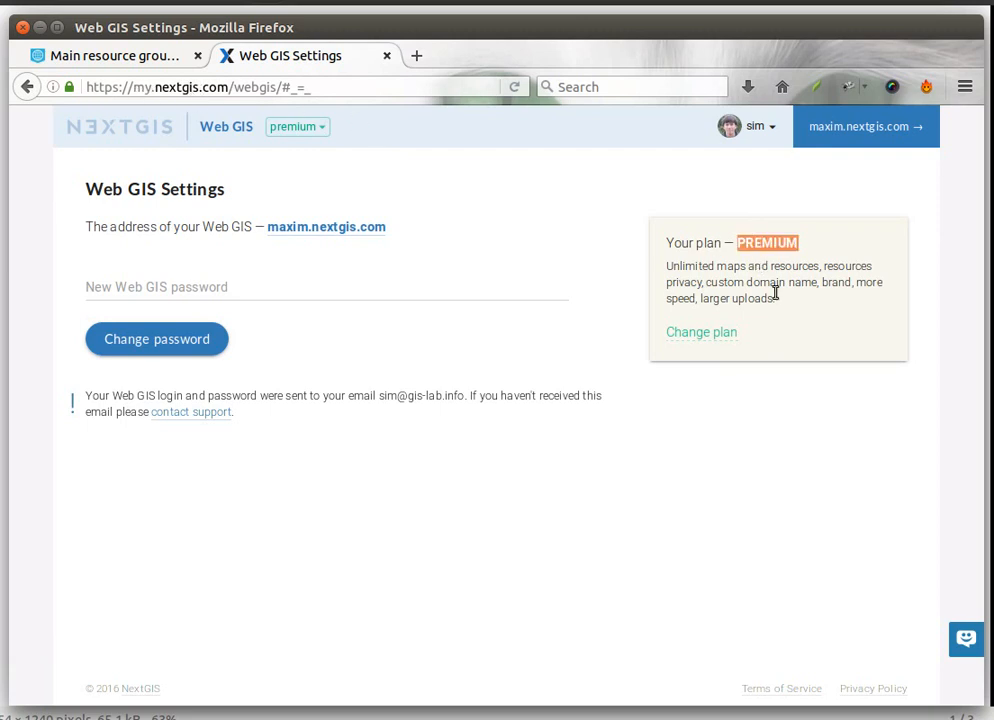
mouse_move(645, 147)
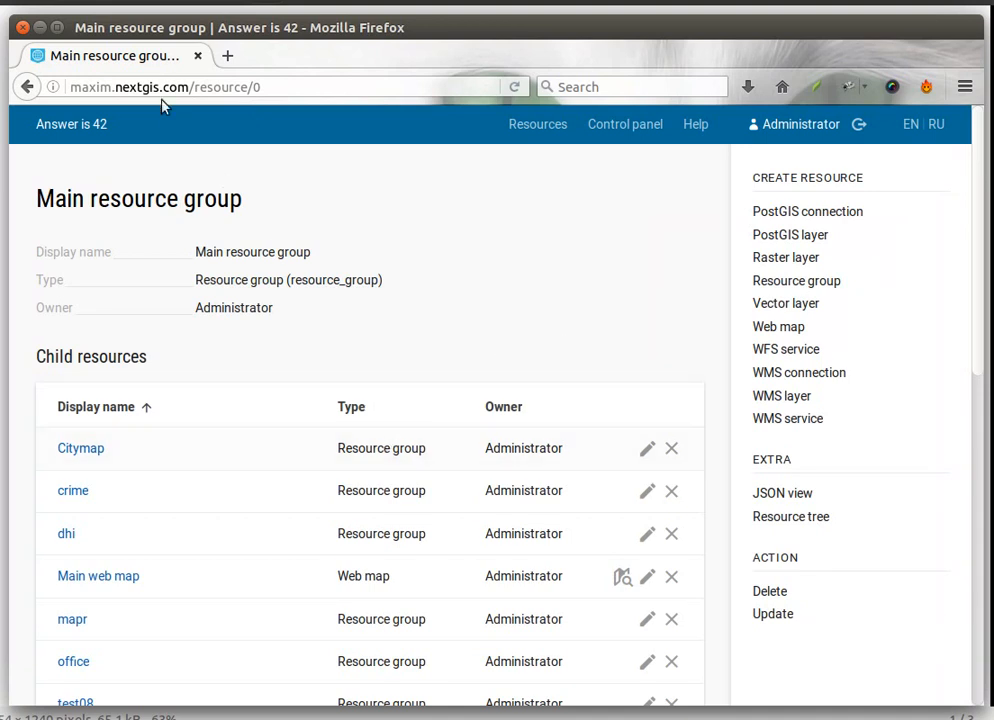
mouse_move(456, 374)
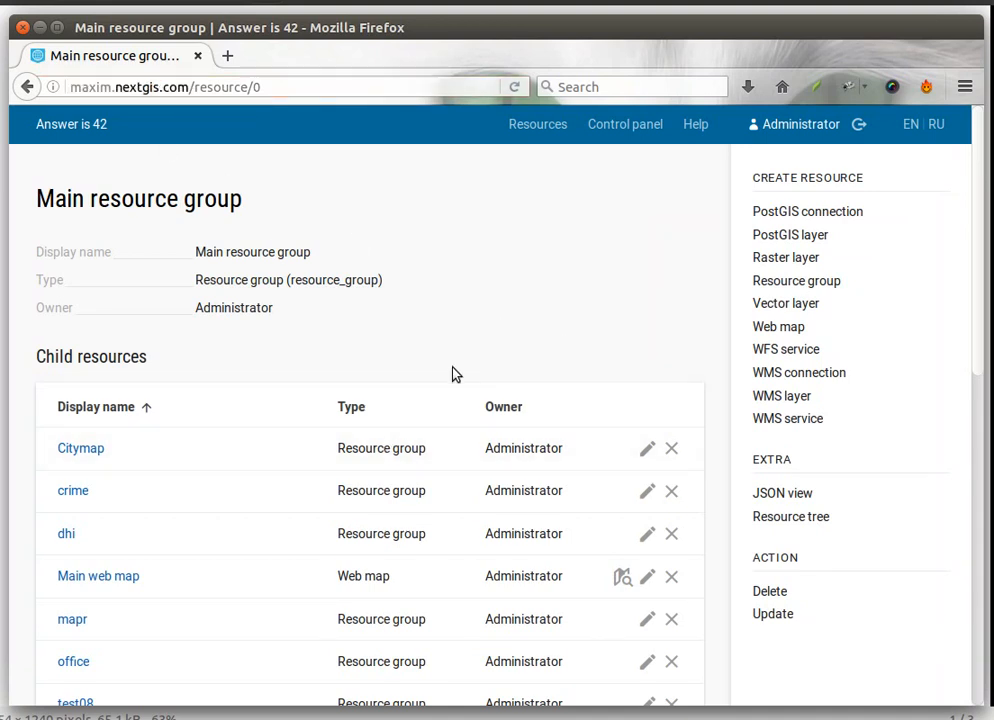
Browse the Citymap resource group's contents, then bring up its Update resource page.
scroll("down", 3)
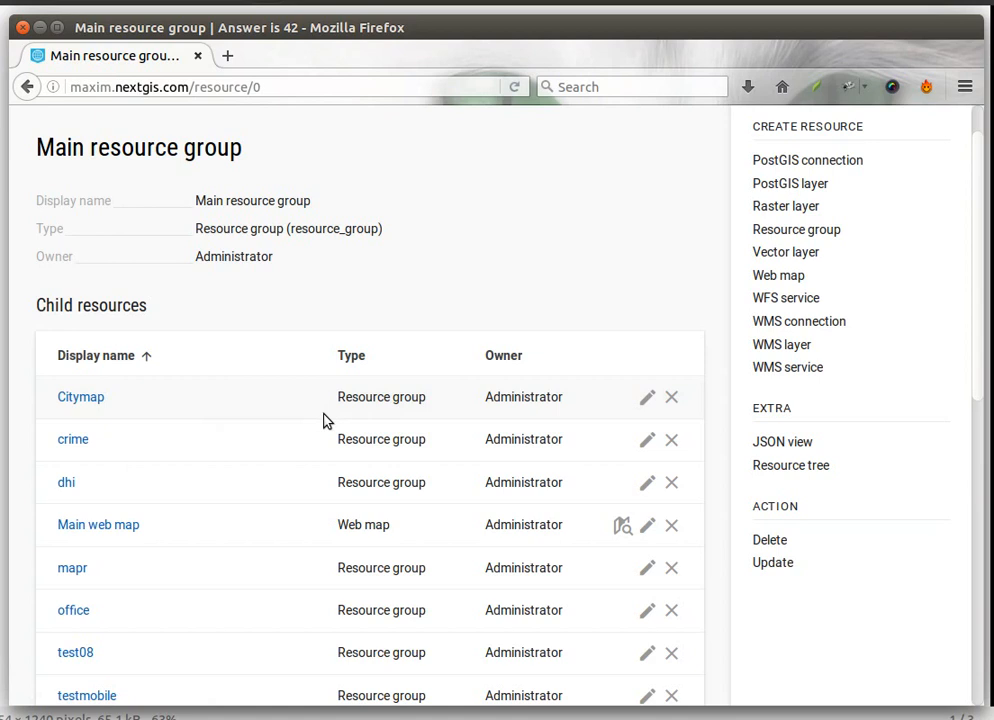
mouse_move(254, 397)
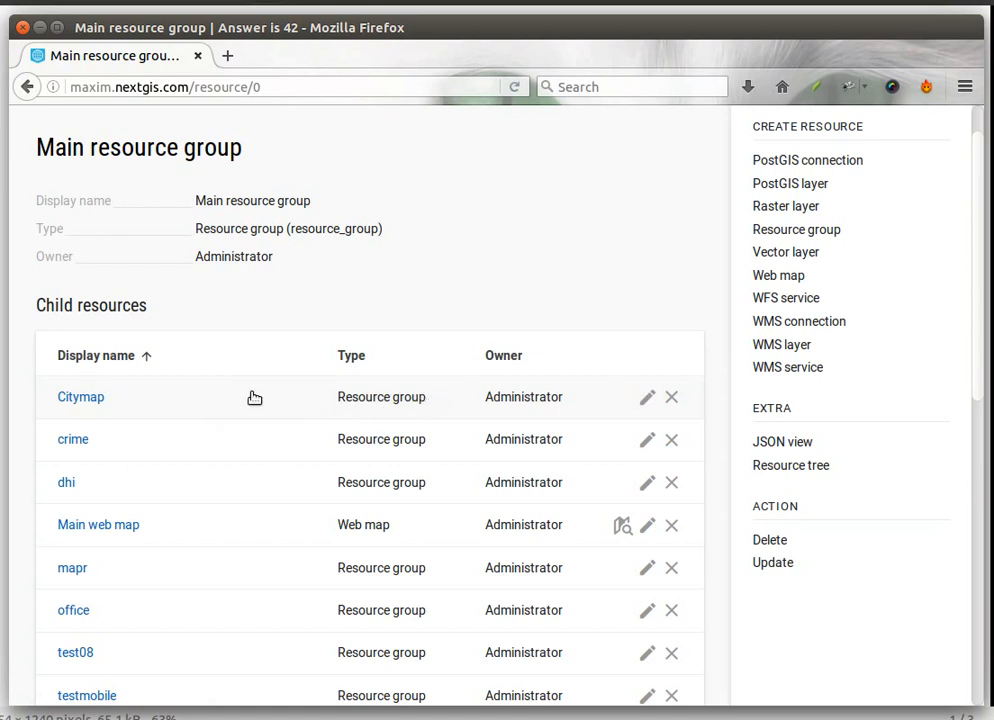
mouse_move(361, 400)
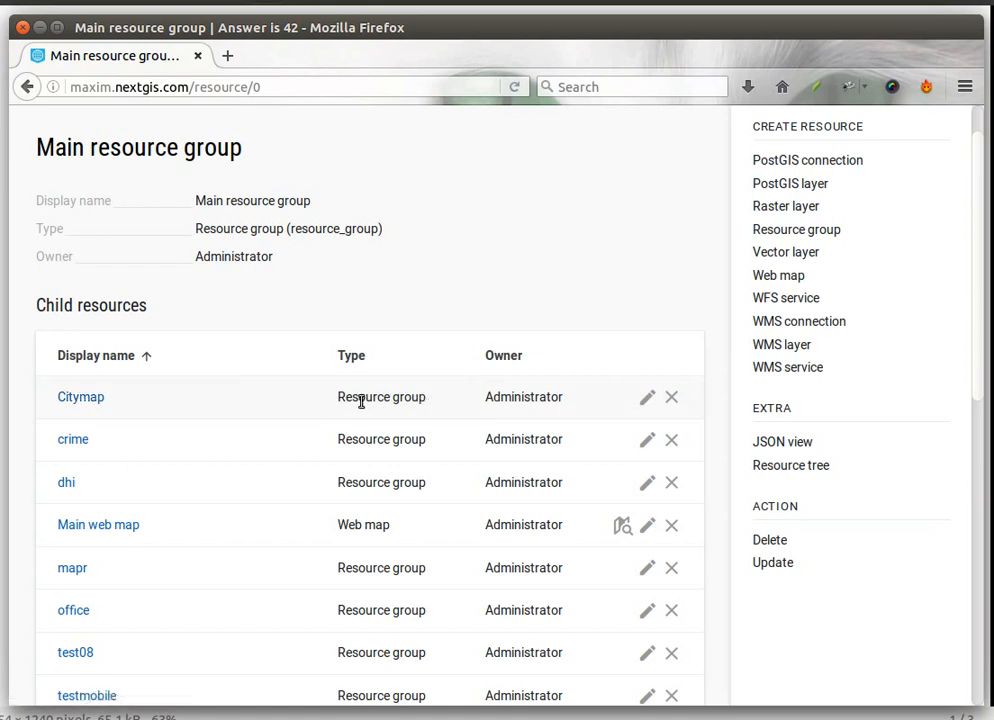
left_click(80, 396)
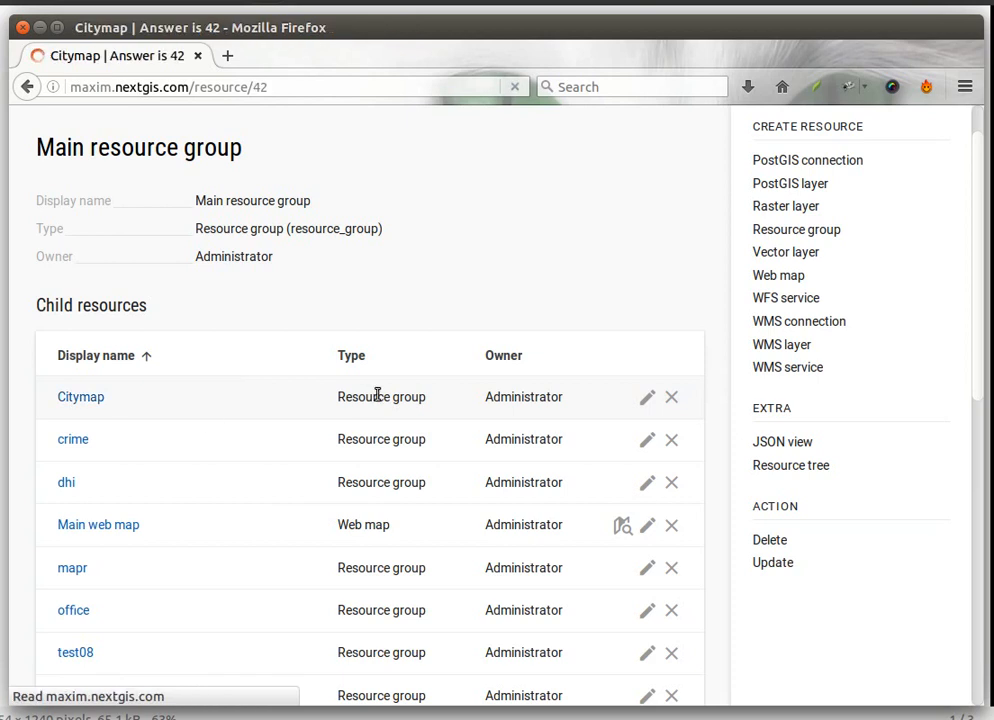
scroll("down", 3)
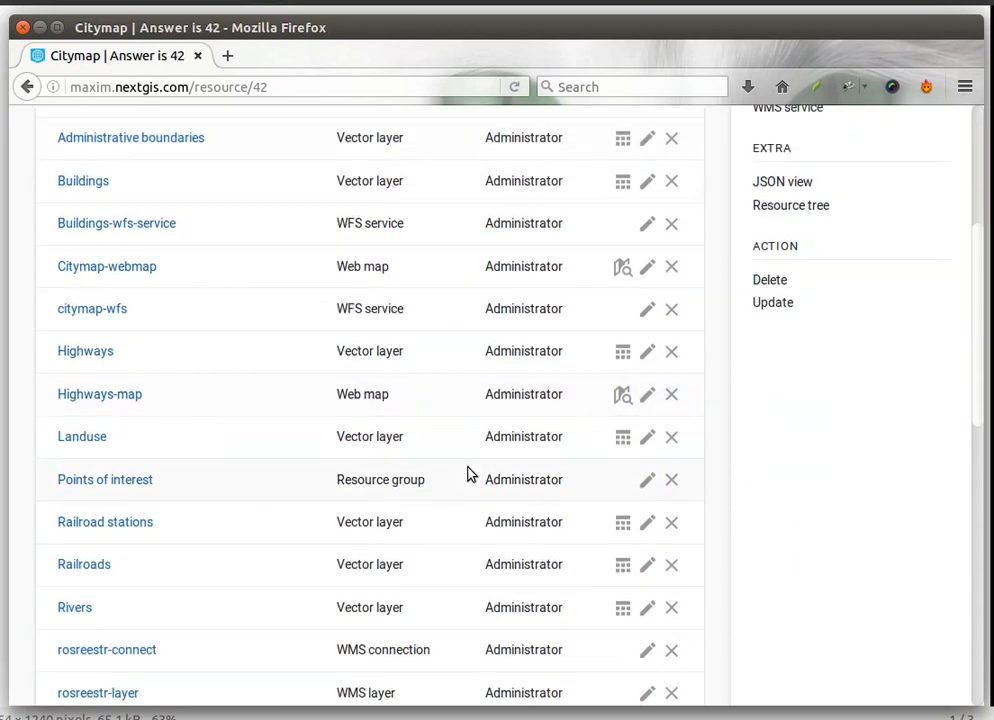
scroll("down", 3)
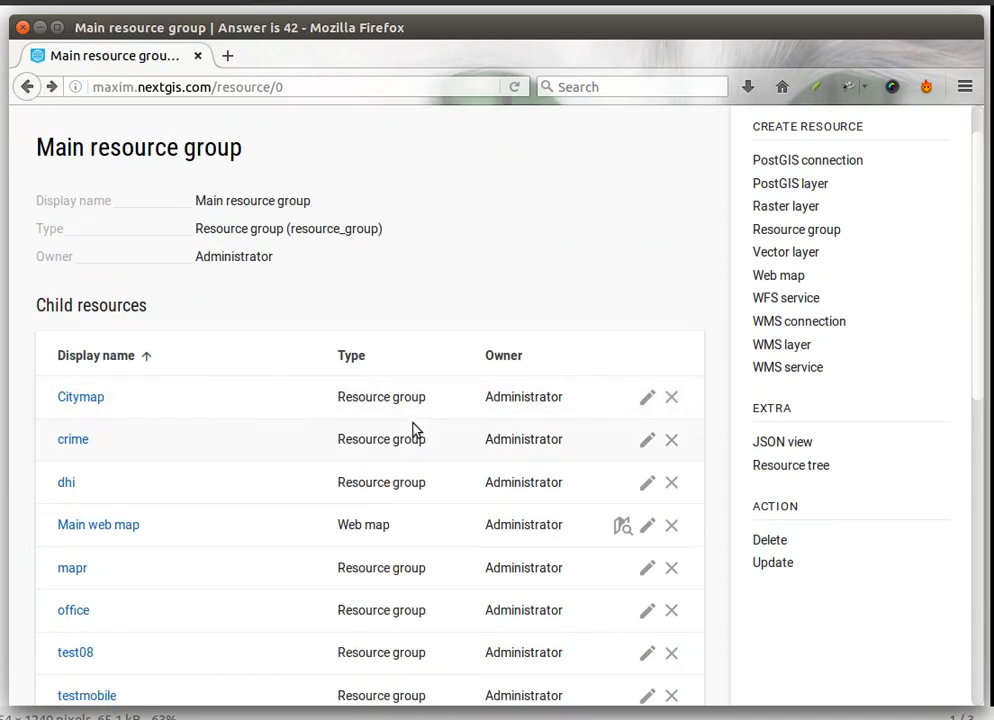
left_click(646, 397)
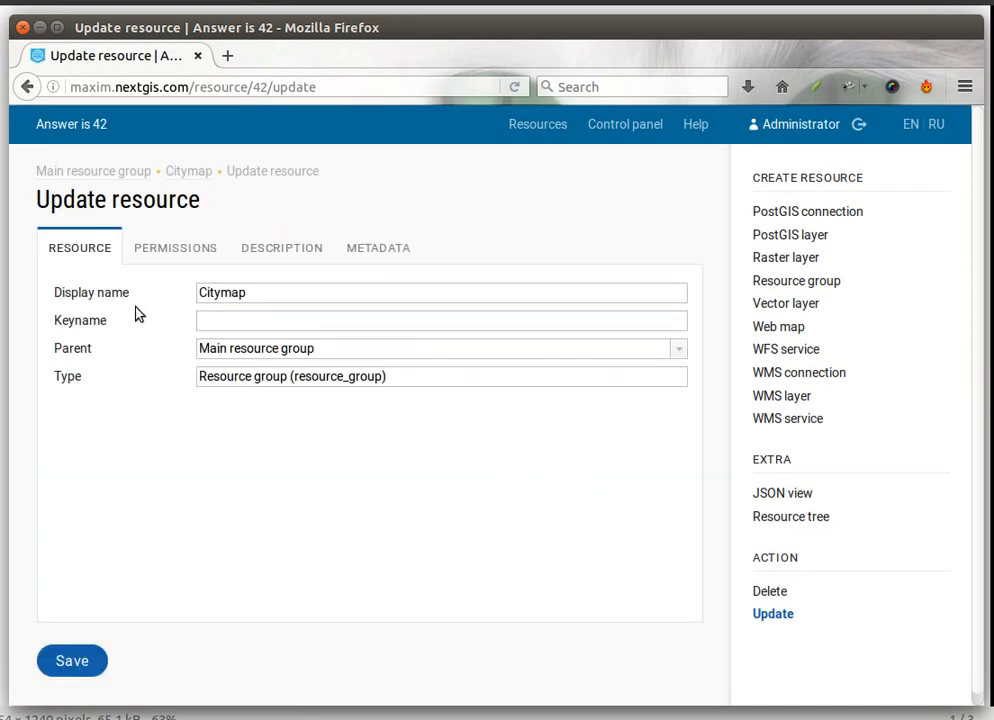
Add a Deny rule for Guest on all permissions, propagated to child resources, in Citymap's Permissions.
left_click(174, 247)
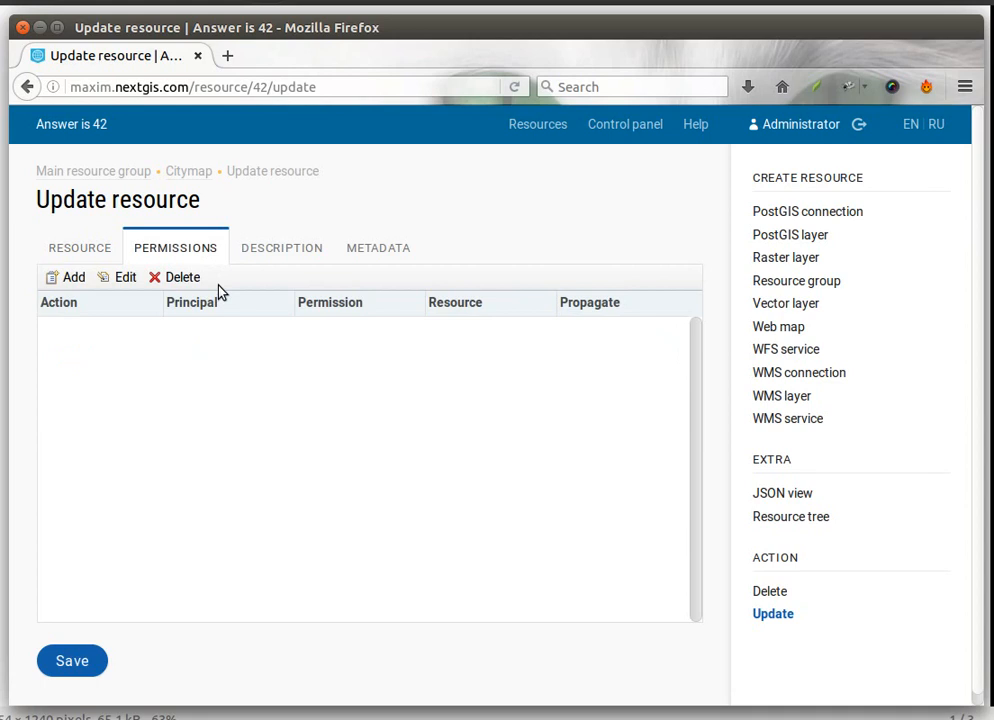
left_click(73, 277)
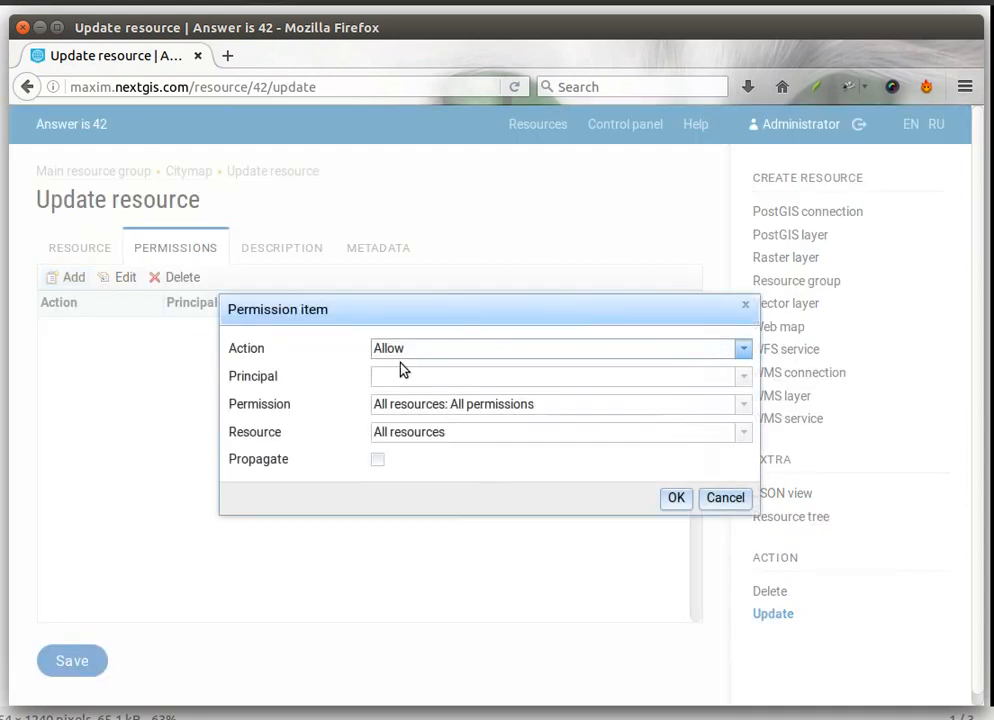
left_click(743, 348)
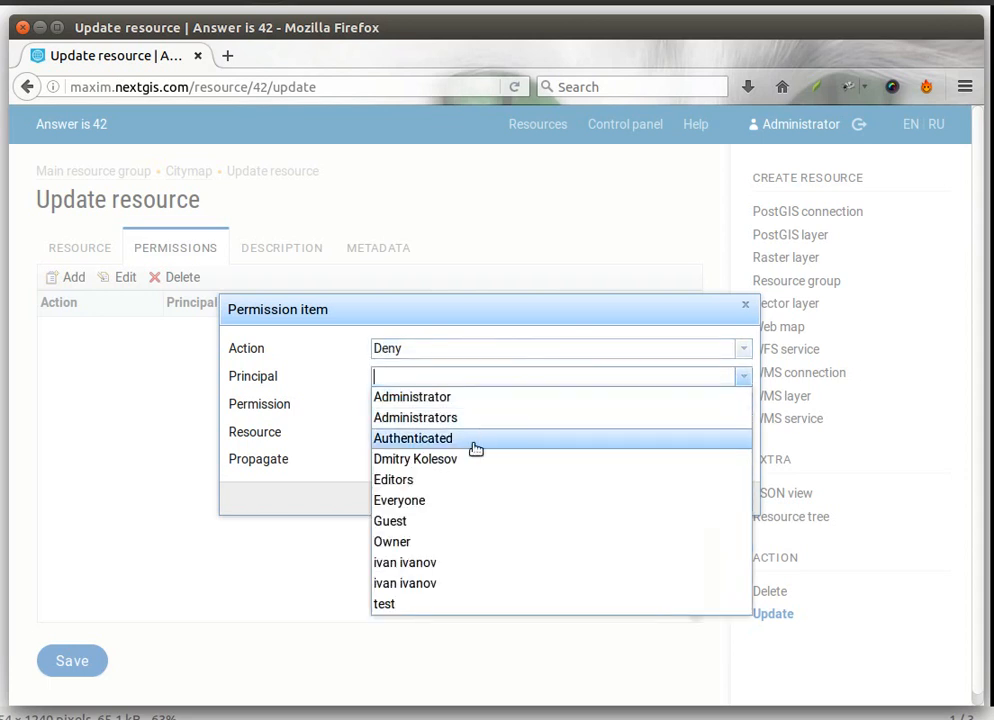
left_click(390, 521)
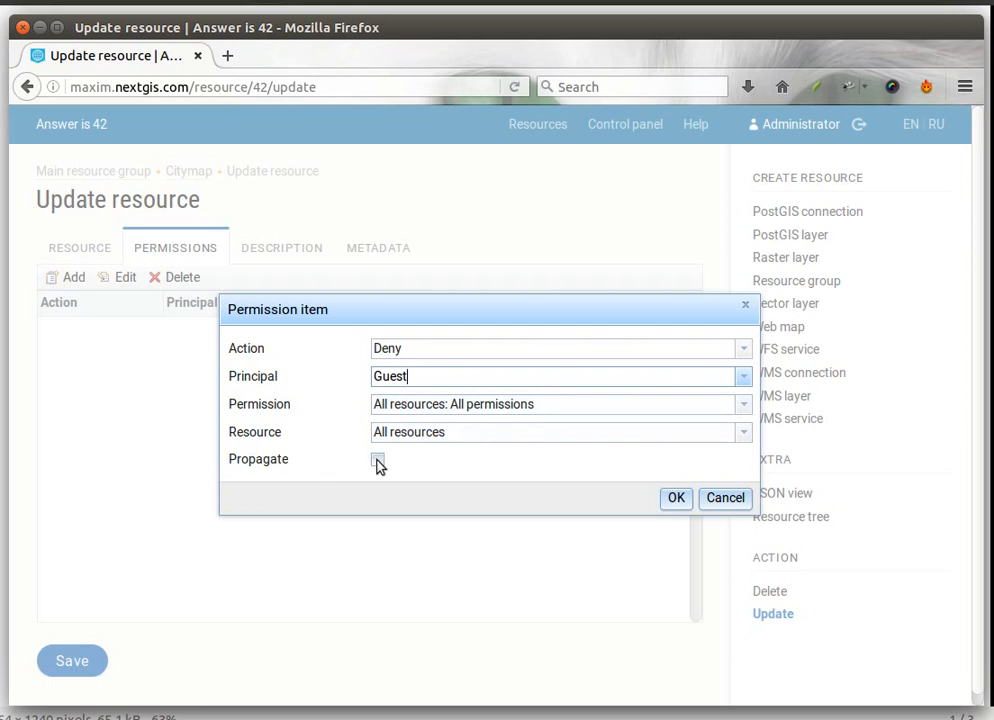
left_click(378, 459)
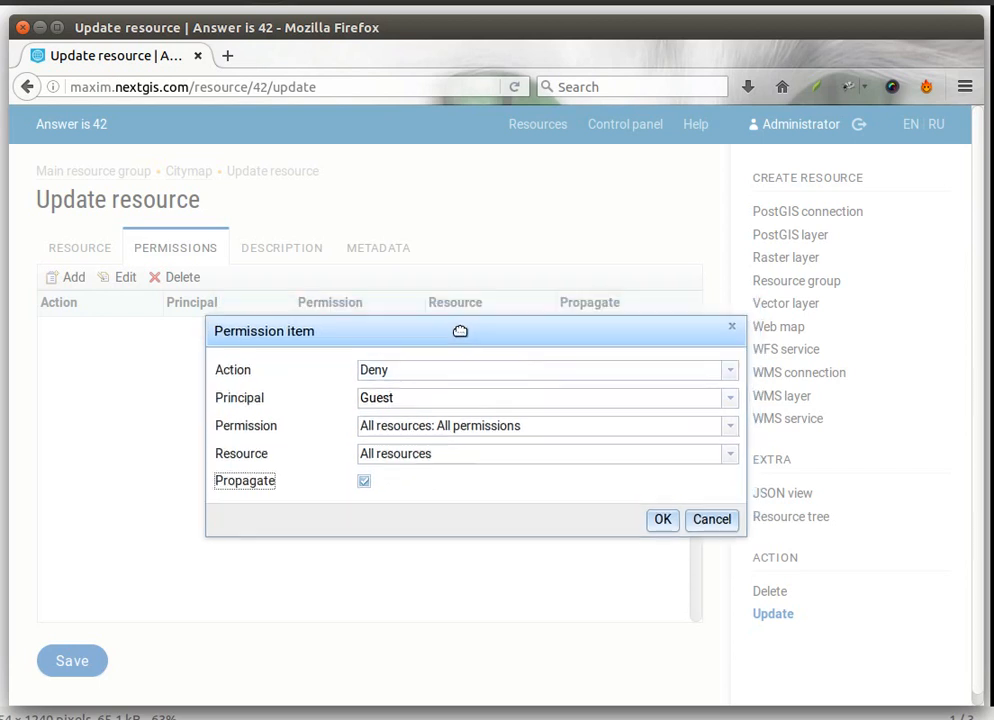
left_click_drag(460, 331, 454, 356)
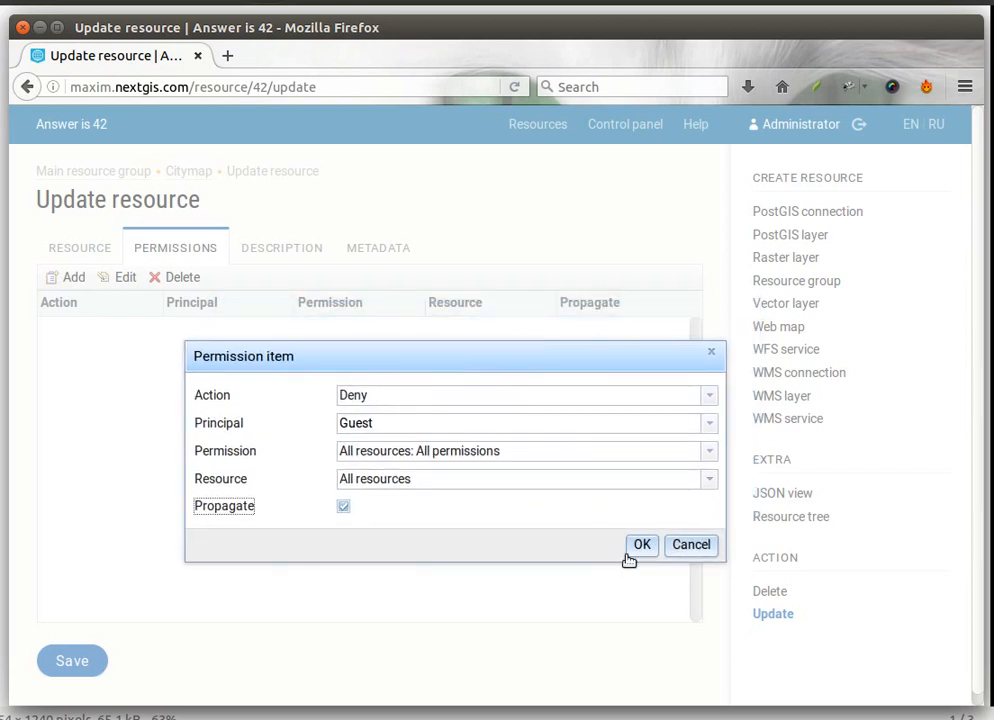
left_click(642, 544)
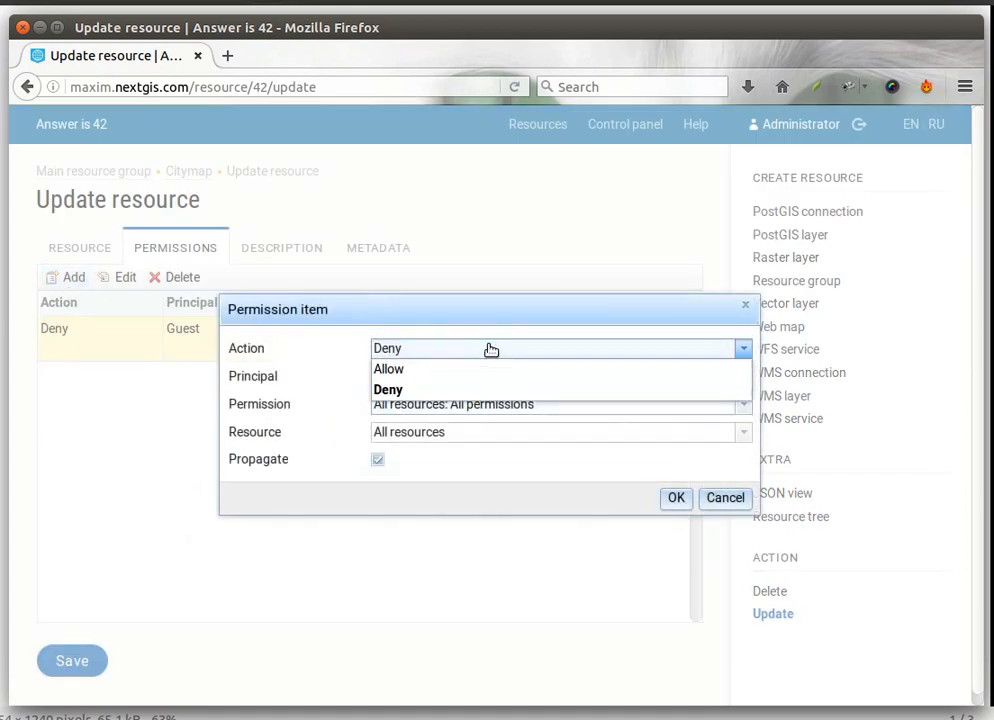
Add an Allow rule for Administrators on all permissions, propagated, to Citymap's Permissions.
left_click(388, 369)
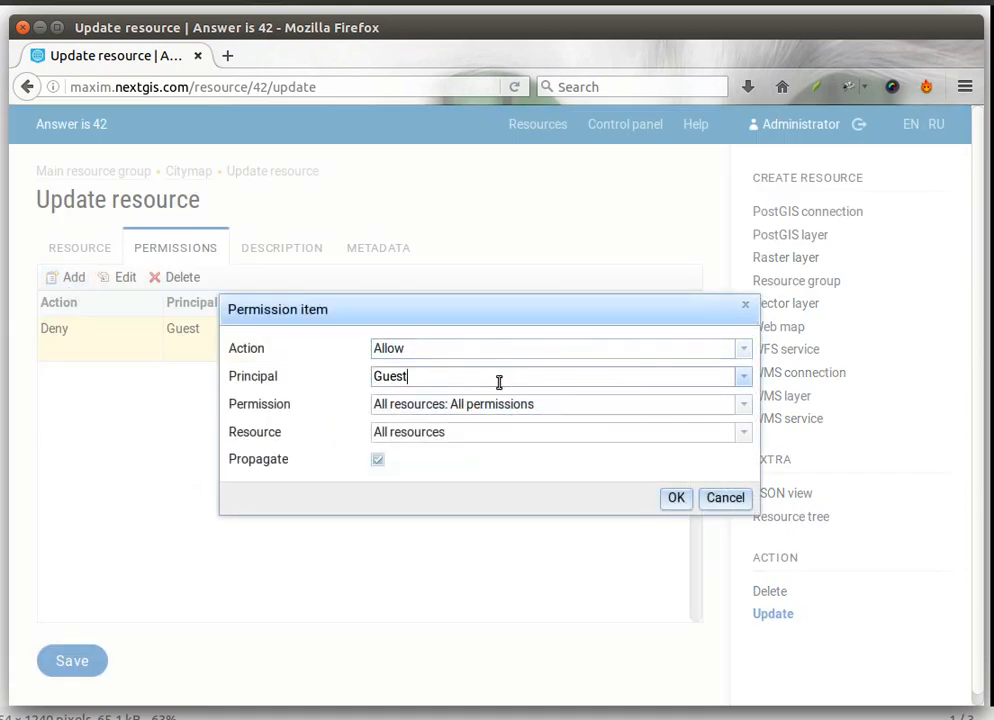
left_click(742, 376)
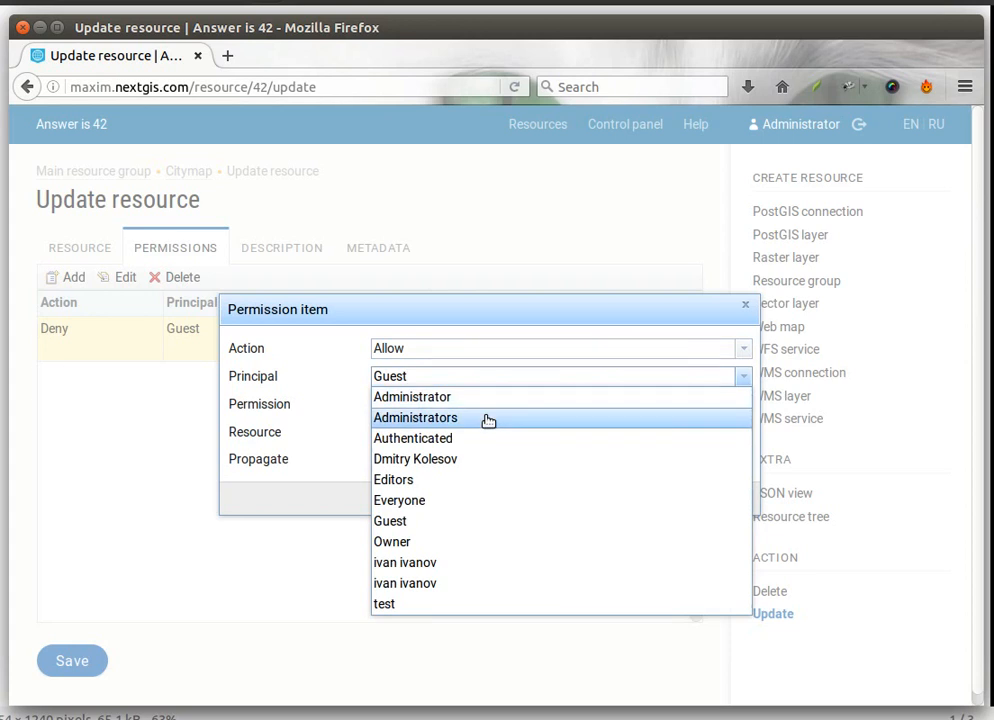
left_click(415, 417)
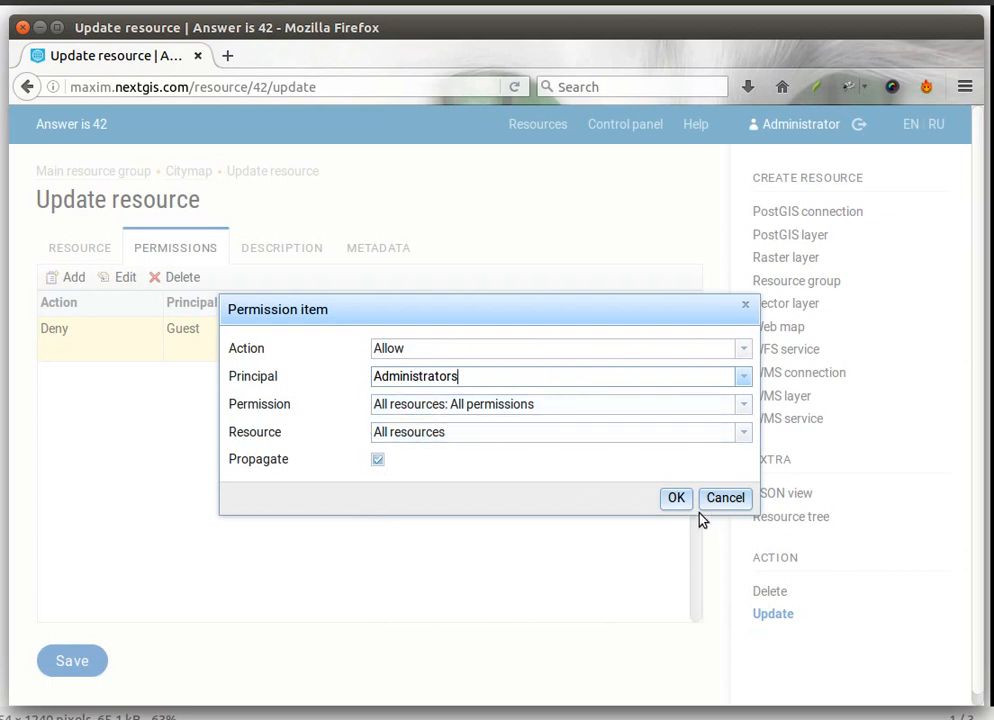
left_click(676, 498)
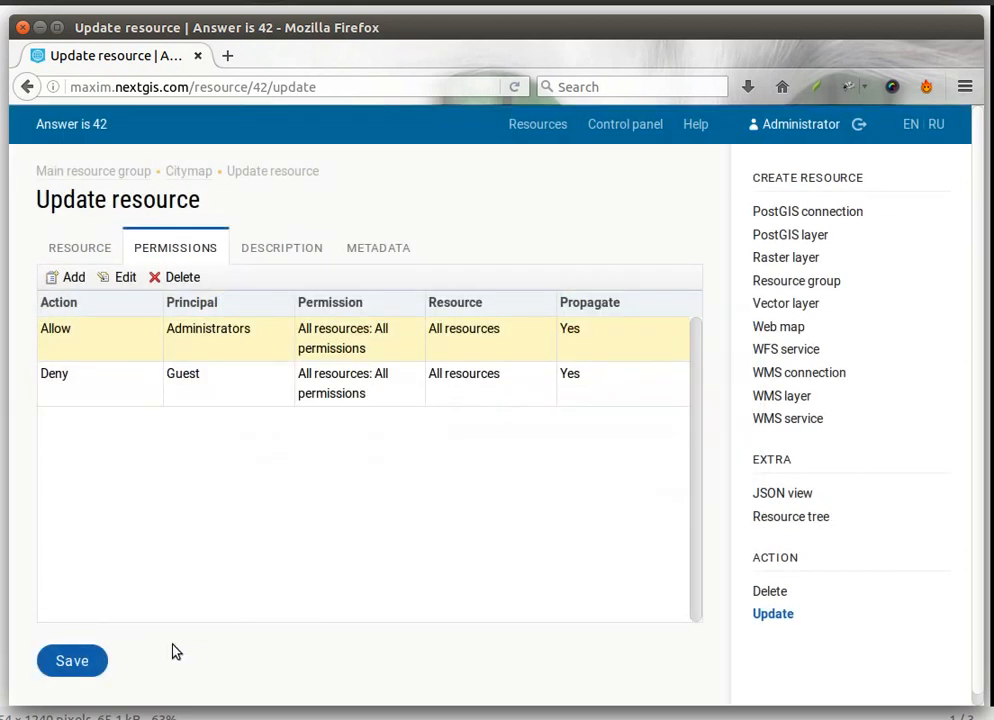
mouse_move(435, 501)
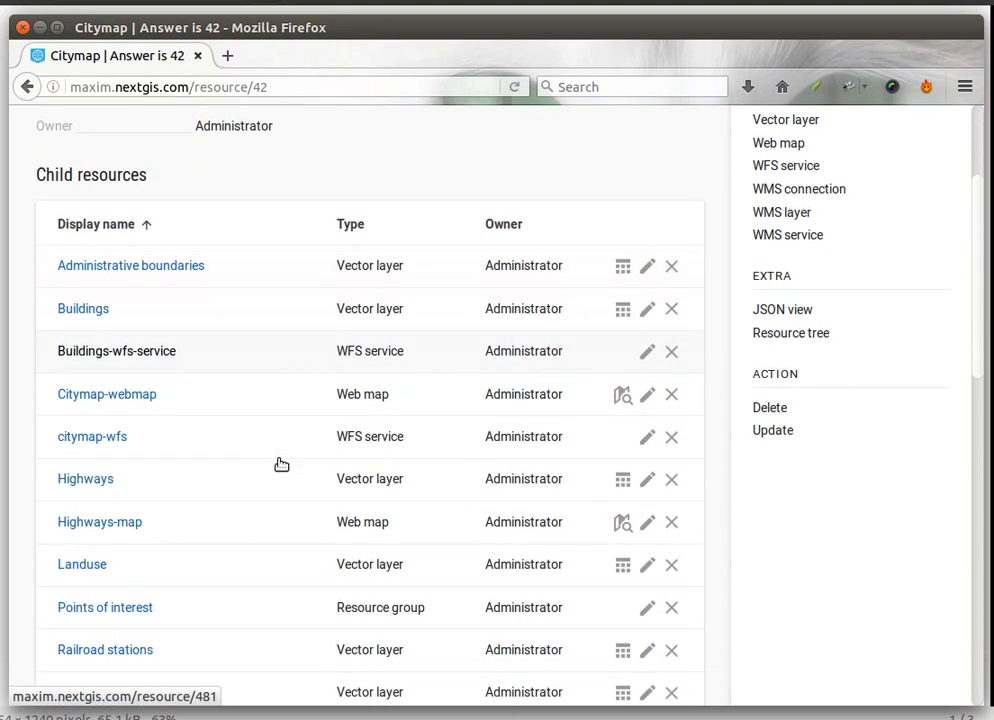
Launch the Citymap-webmap display in a new tab and return to the Citymap group page to sign out.
right_click(622, 372)
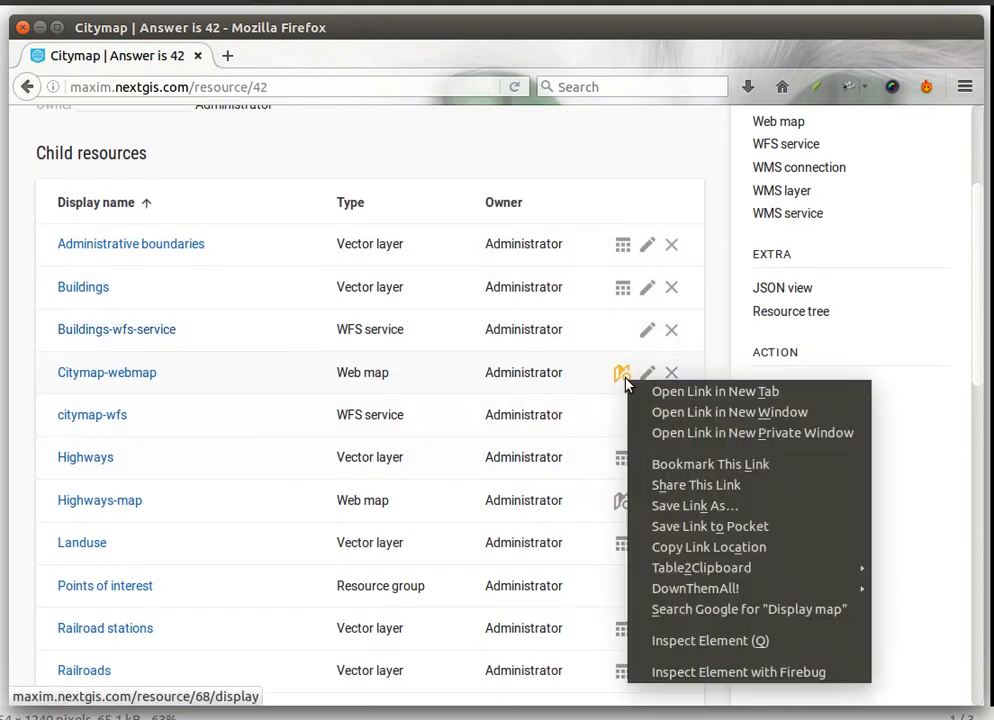
left_click(714, 391)
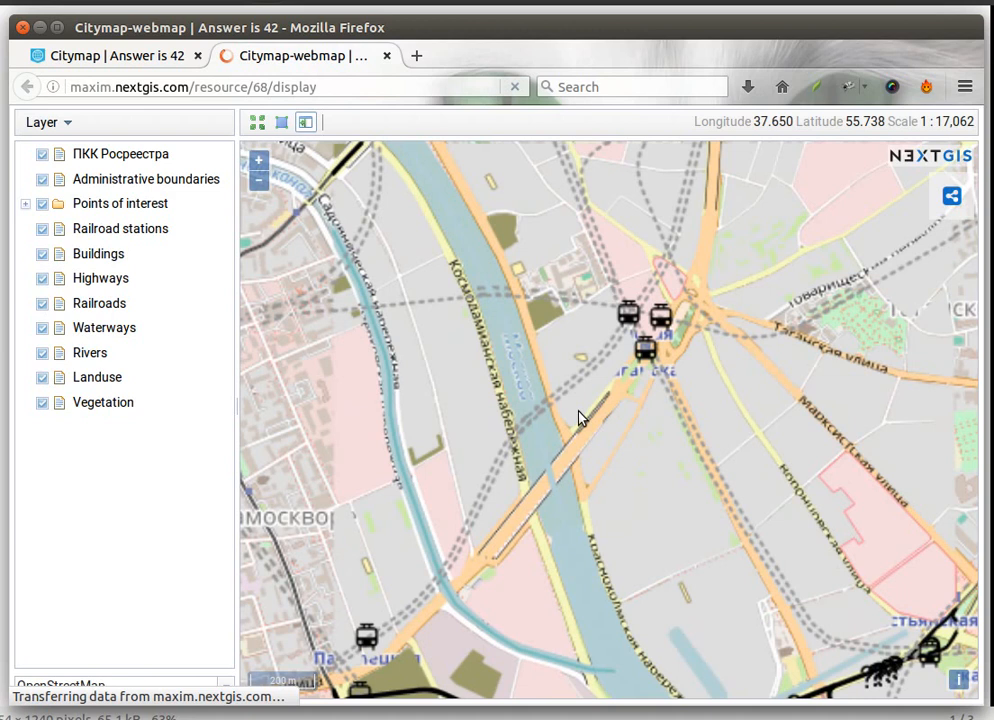
left_click(113, 55)
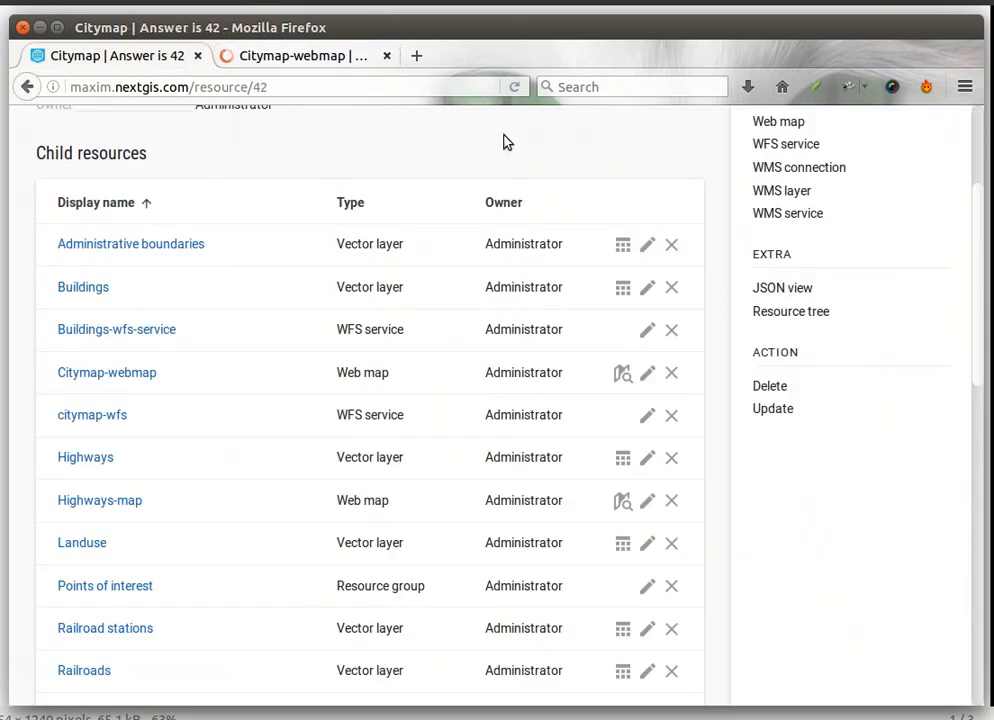
scroll("up", 3)
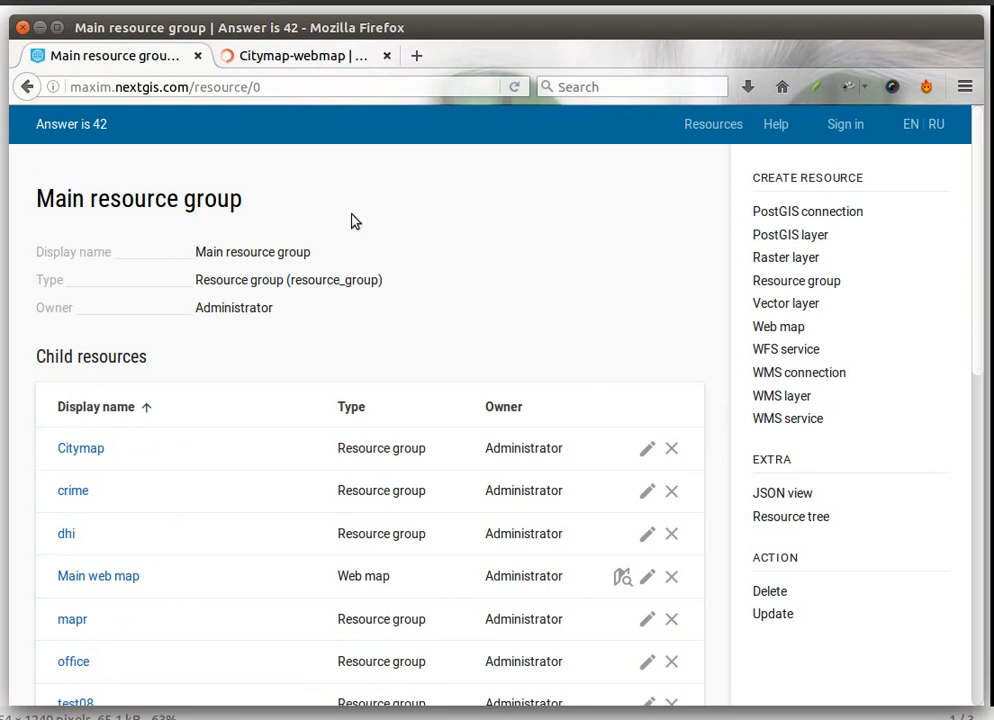
Confirm Citymap-webmap demands sign-in while signed out, sign in as administrator to see the map, and return to Main.
left_click(305, 55)
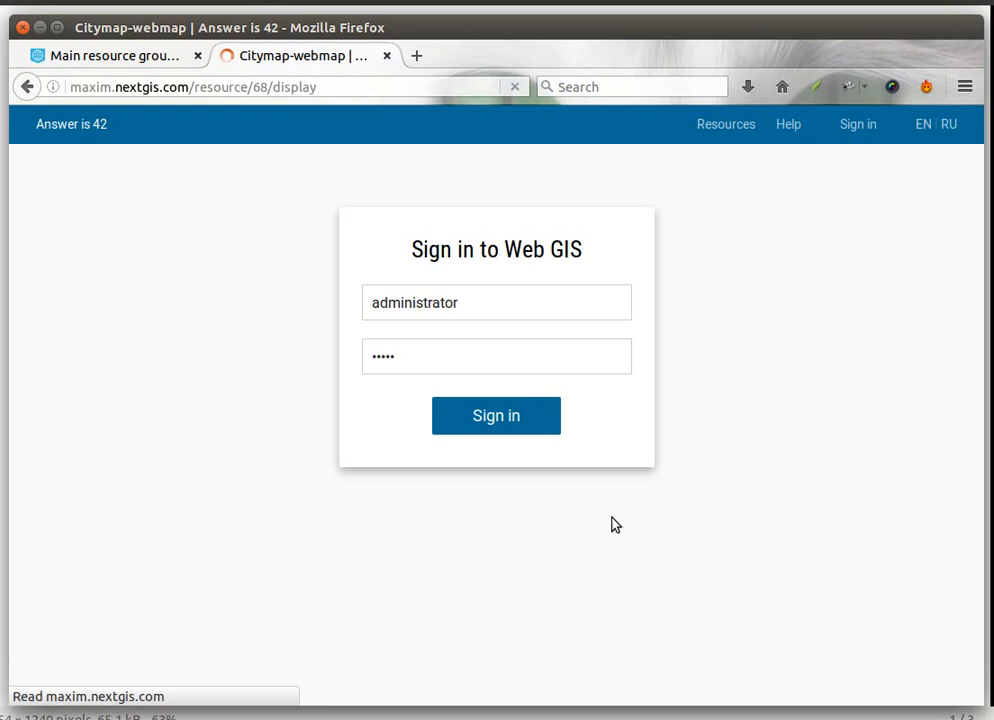
left_click(496, 415)
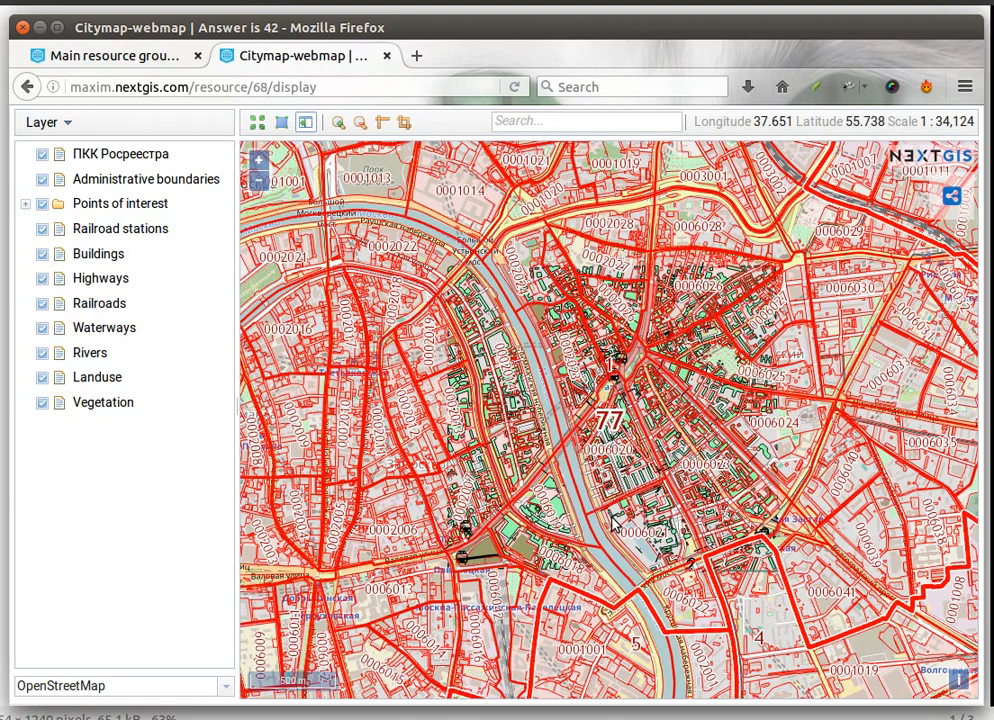
left_click(110, 55)
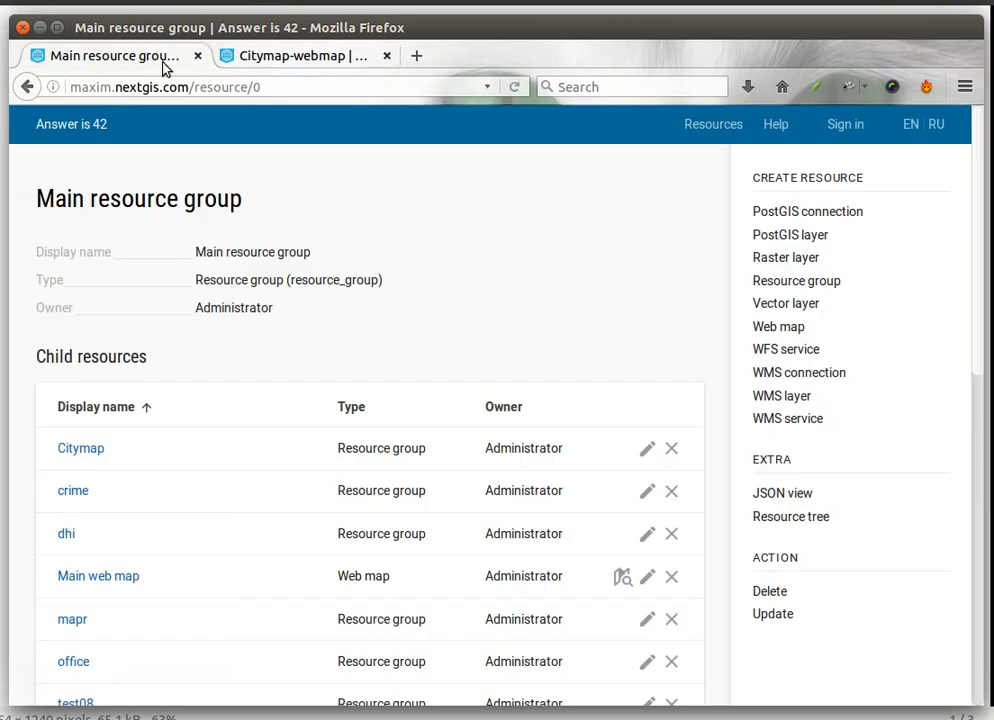
Reopen Citymap's Permissions listing the Allow Administrators and Deny Guest rules.
scroll("down", 3)
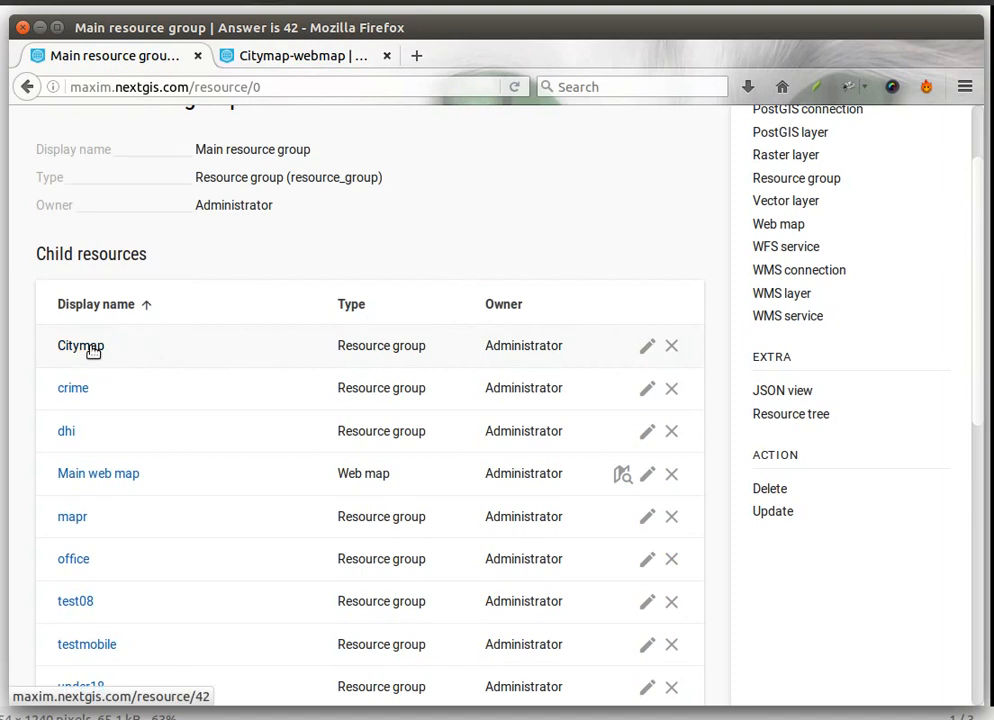
left_click(80, 345)
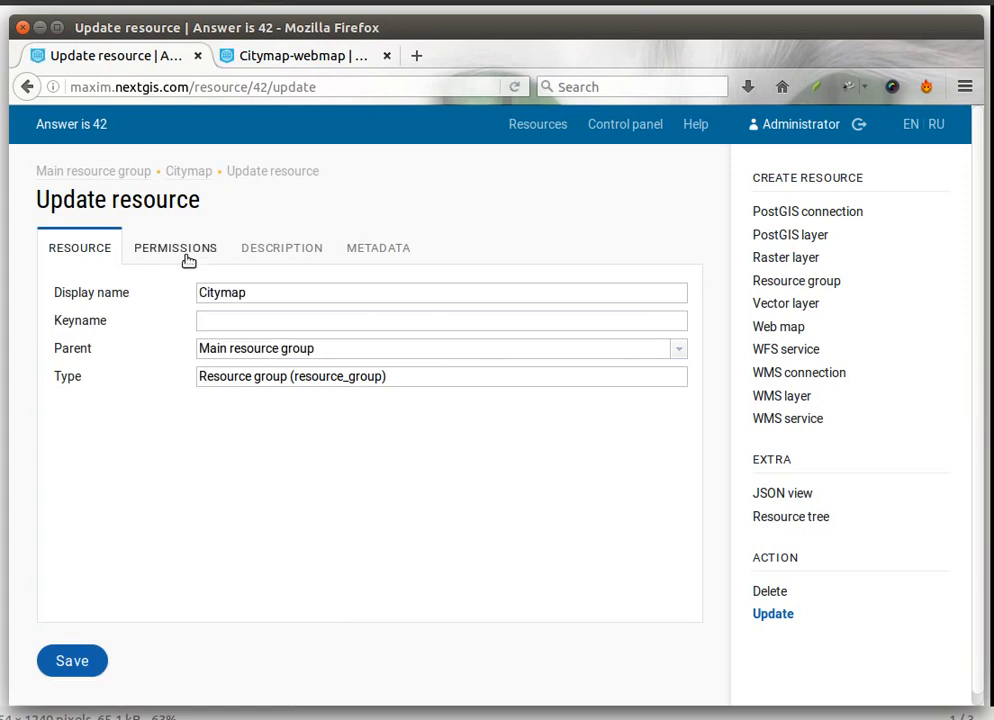
left_click(175, 247)
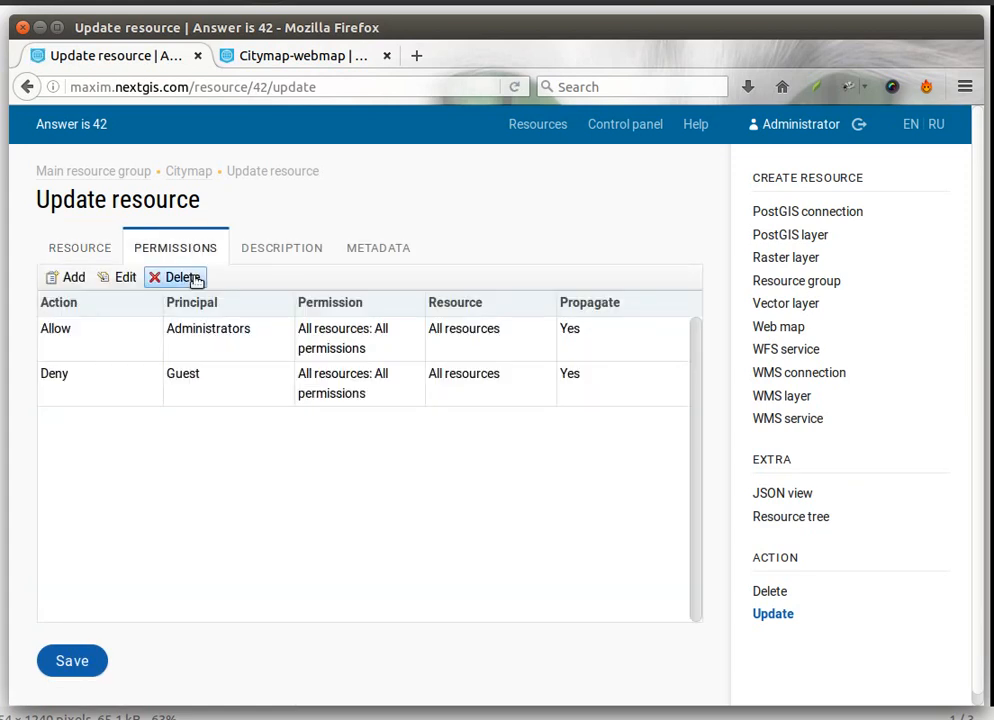